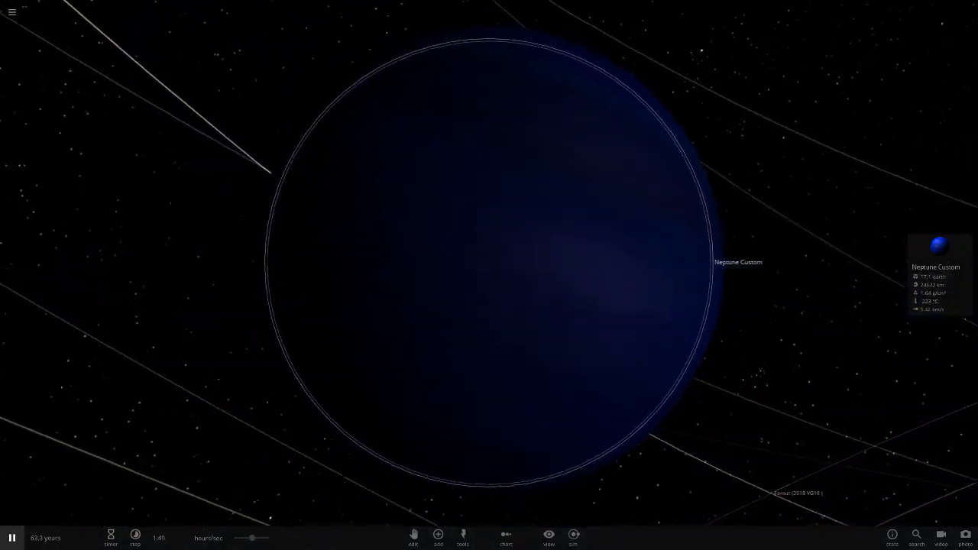
Open the View settings for labels, trails and orbits while viewing Neptune Custom
{"action": "left_click", "coordinate": [548, 537]}
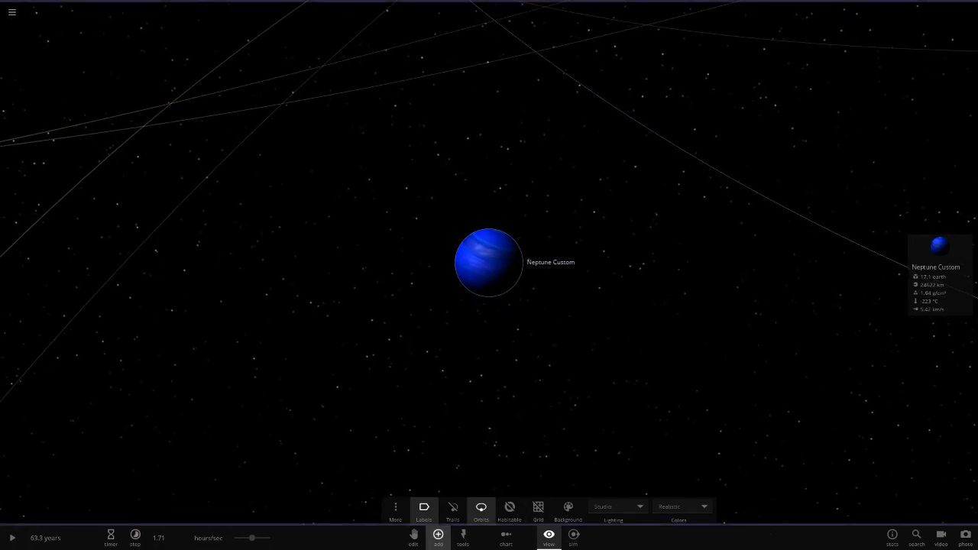
Filter the Add catalog with 'mod' to list Modded Cream and both Modded Neptunes
{"action": "left_click", "coordinate": [438, 537]}
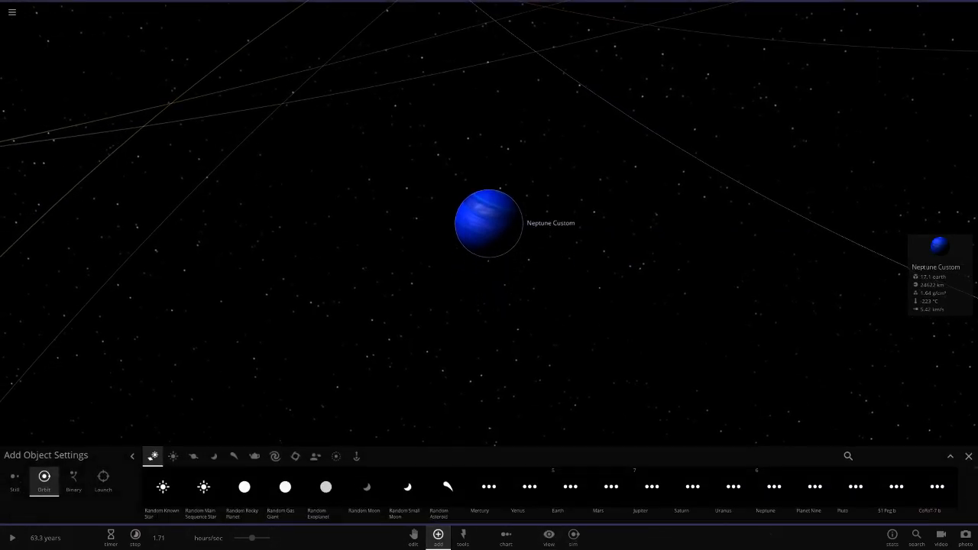
{"action": "type", "text": "modded"}
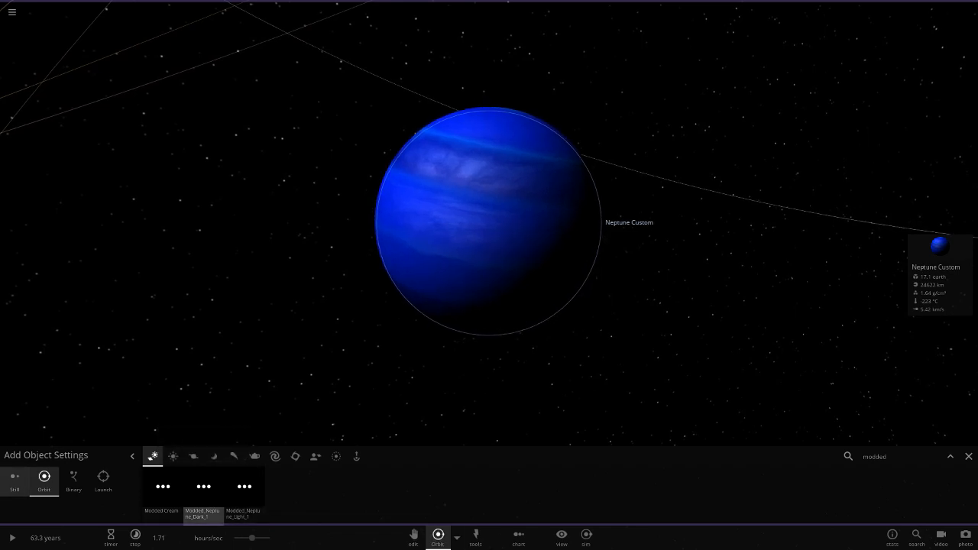
Place Modded_Neptune_Dark_1 and Modded_Neptune_Light_1 into orbit next to Neptune Custom
{"action": "left_click", "coordinate": [13, 480]}
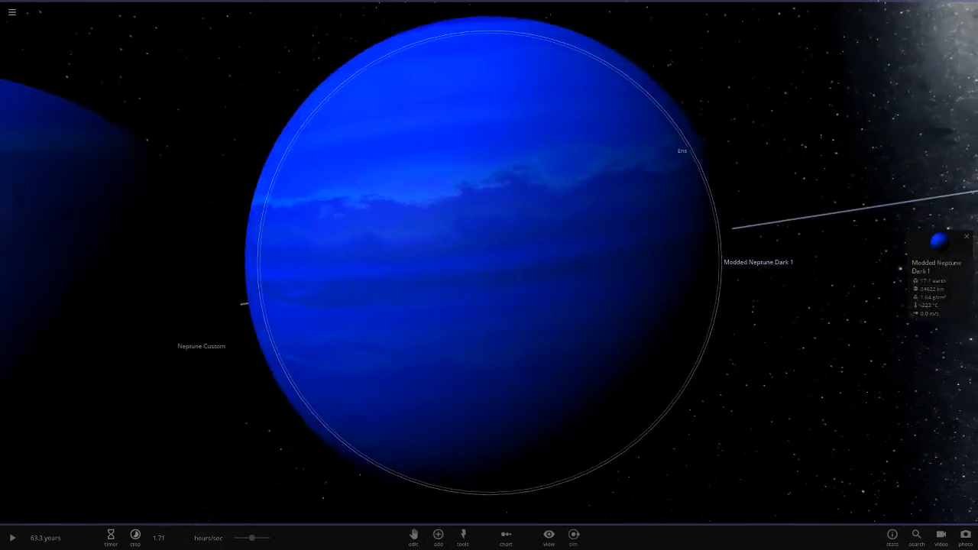
{"action": "scroll", "scroll_direction": "down", "scroll_amount": 3}
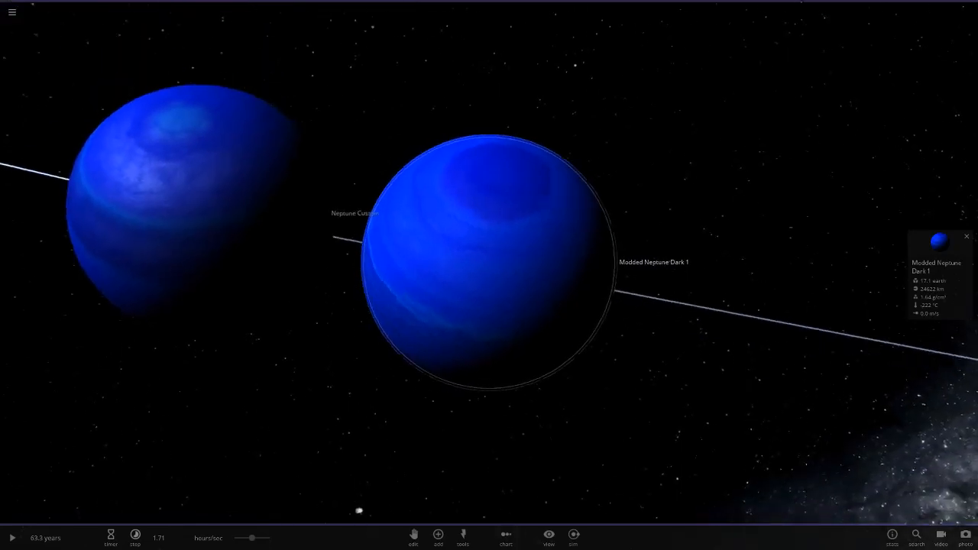
{"action": "left_click", "coordinate": [438, 536]}
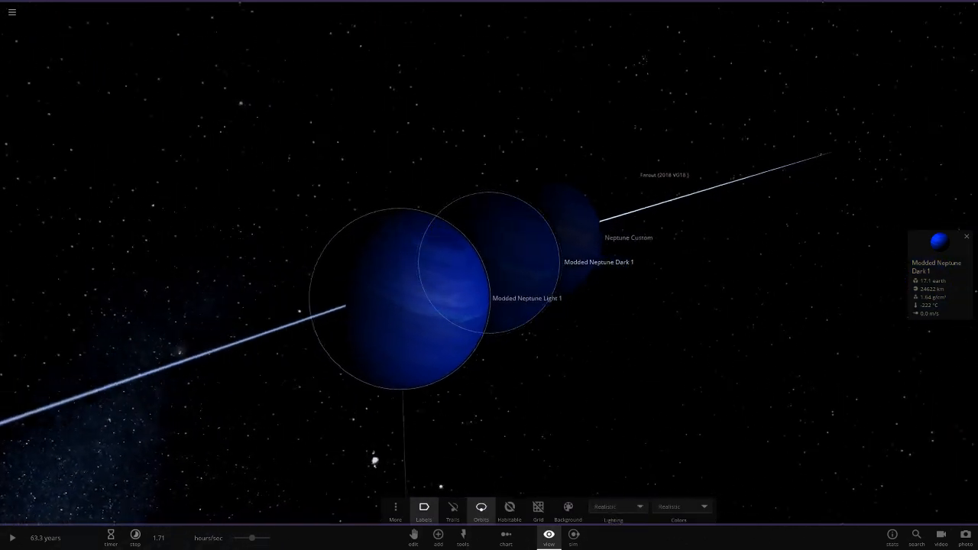
Switch the scene to a different mode from the Lighting dropdown
{"action": "left_click", "coordinate": [615, 506]}
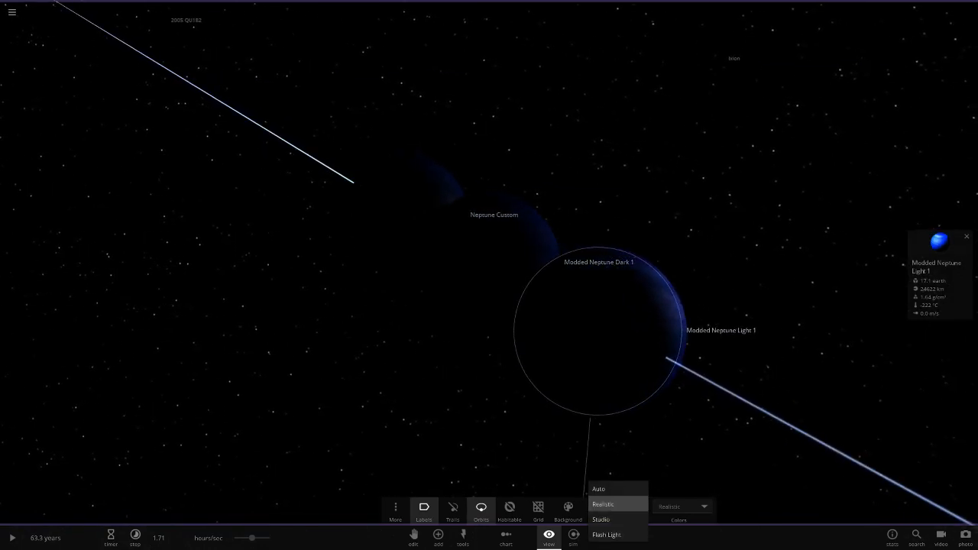
{"action": "left_click", "coordinate": [438, 535]}
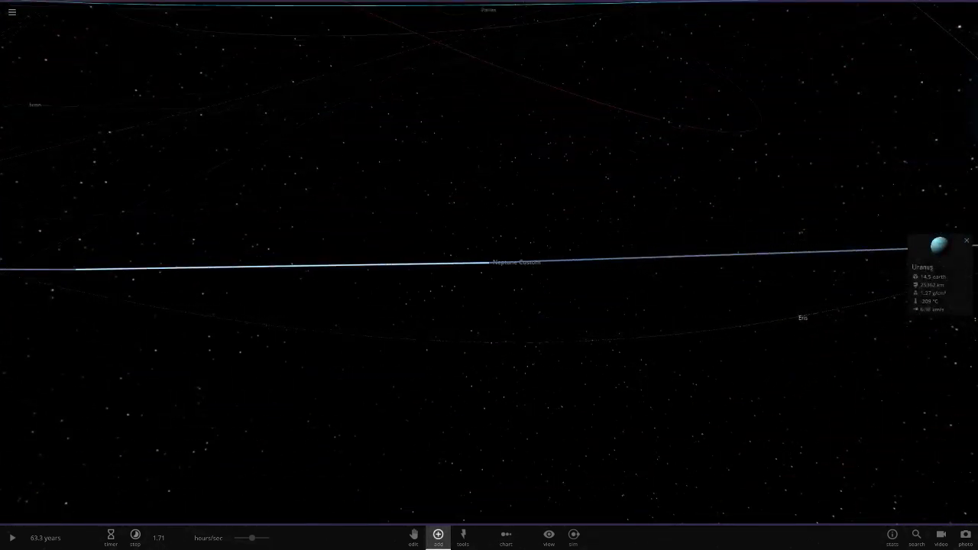
Select Uranus on its orbit to view its 18.2 AU, 77.4-year orbital motion
{"action": "left_click", "coordinate": [438, 535]}
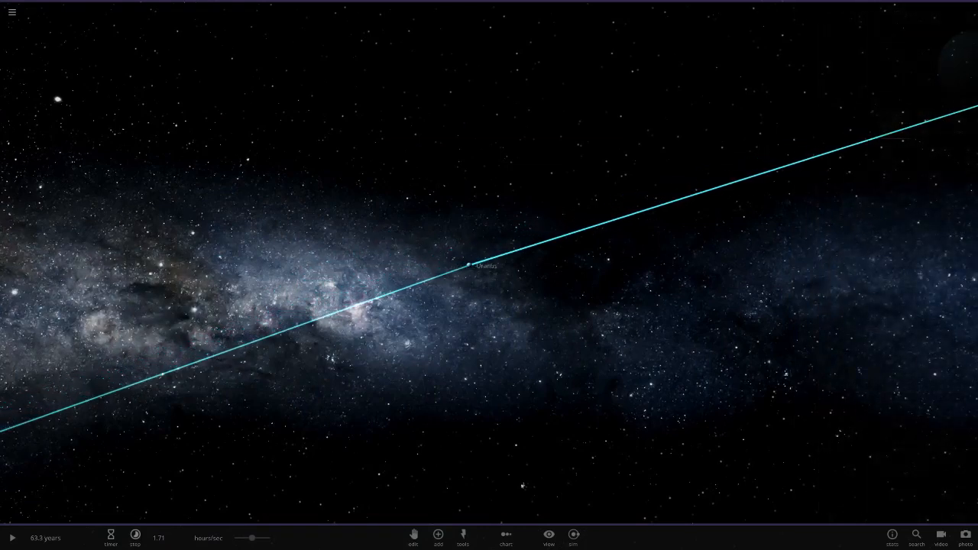
{"action": "left_click", "coordinate": [467, 266]}
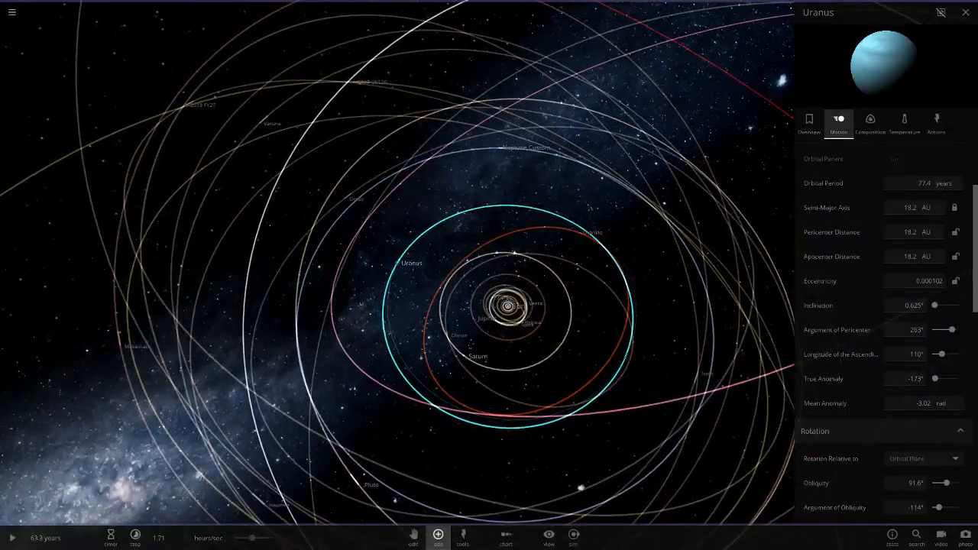
Add a Uranus object beside the original Uranus on a near-matching orbit
{"action": "left_click", "coordinate": [437, 534]}
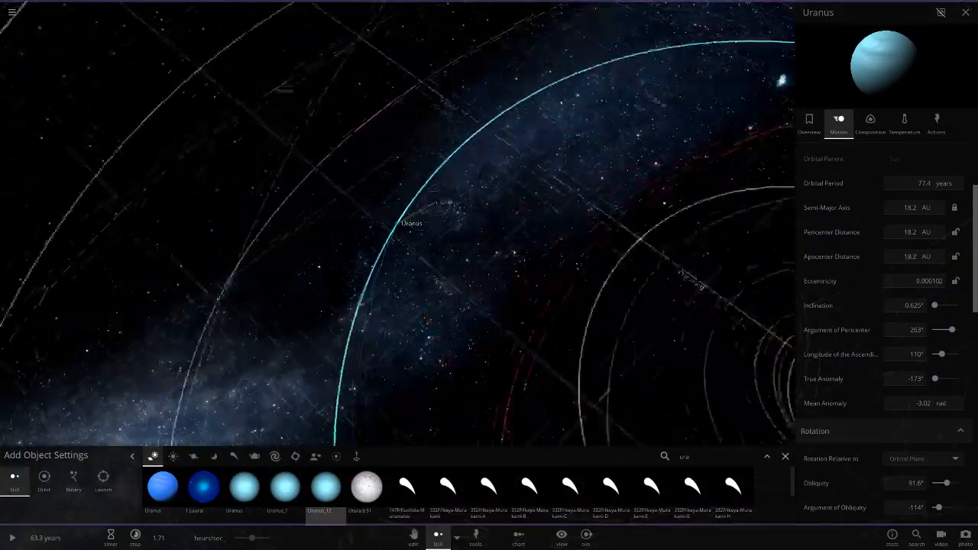
{"action": "left_click", "coordinate": [43, 480]}
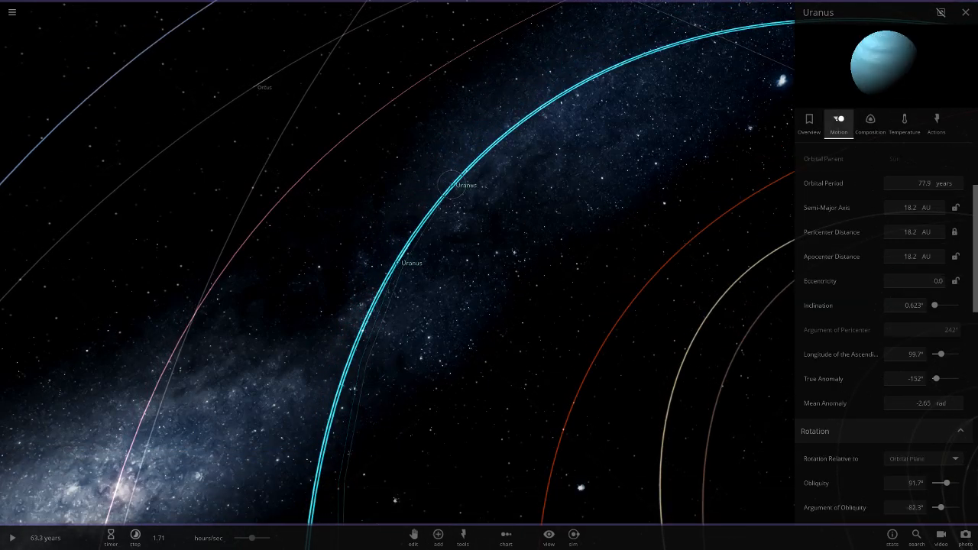
{"action": "mouse_move", "coordinate": [823, 182]}
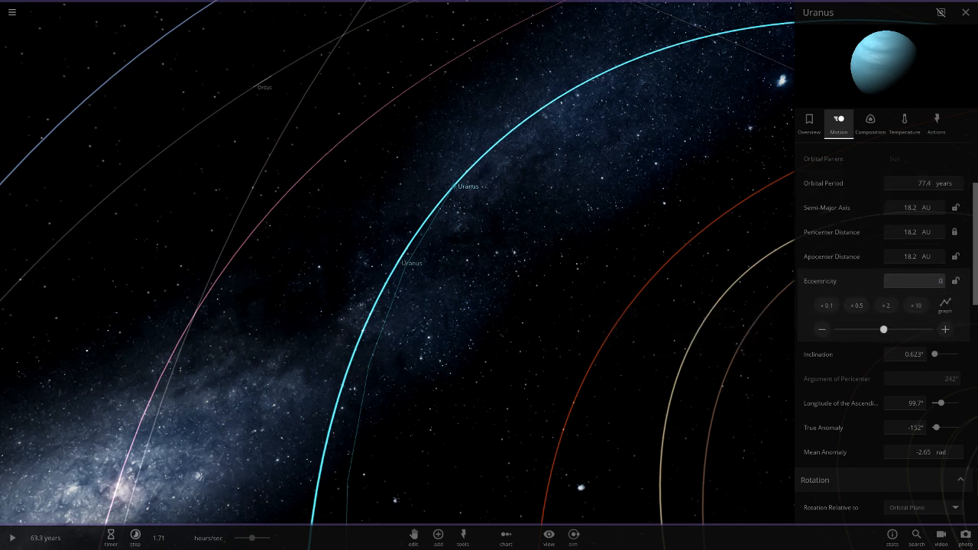
Match the new Uranus's eccentricity, inclination 0.625 and 263° pericenter to the original
{"action": "left_click", "coordinate": [915, 281]}
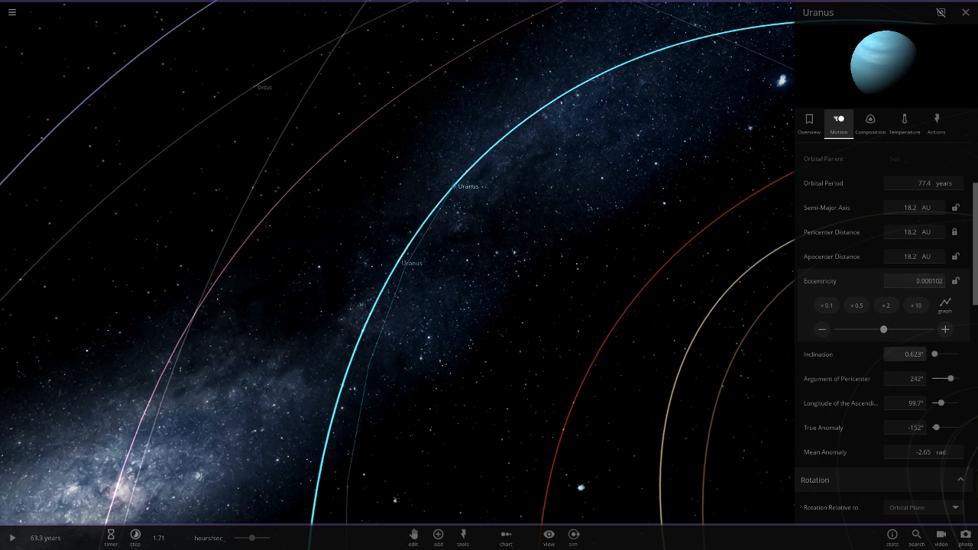
{"action": "left_click", "coordinate": [915, 354]}
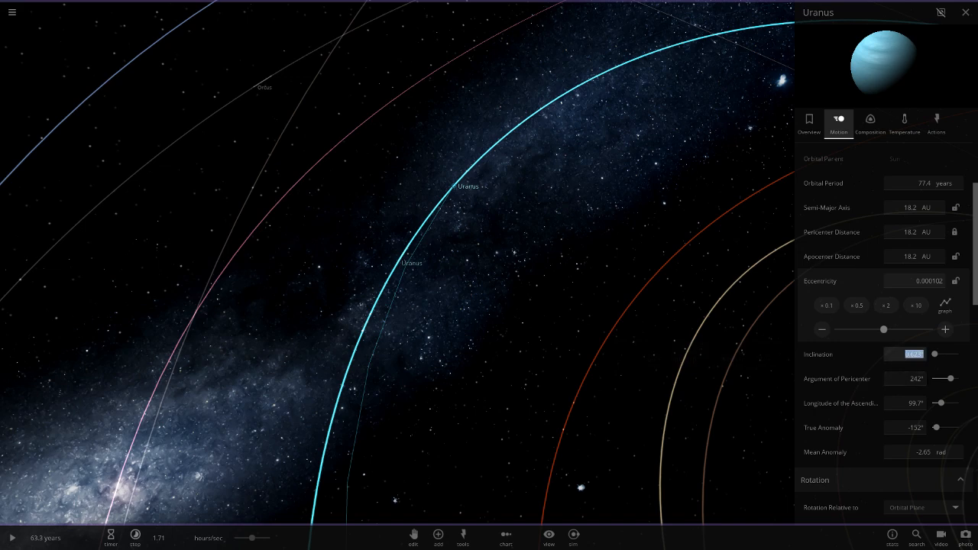
{"action": "type", "text": "0.623"}
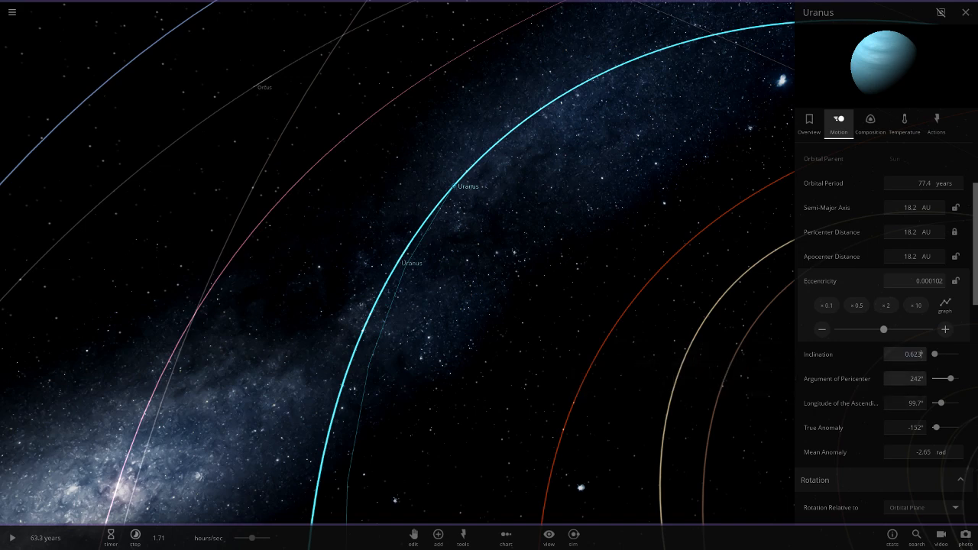
{"action": "type", "text": "0.625°"}
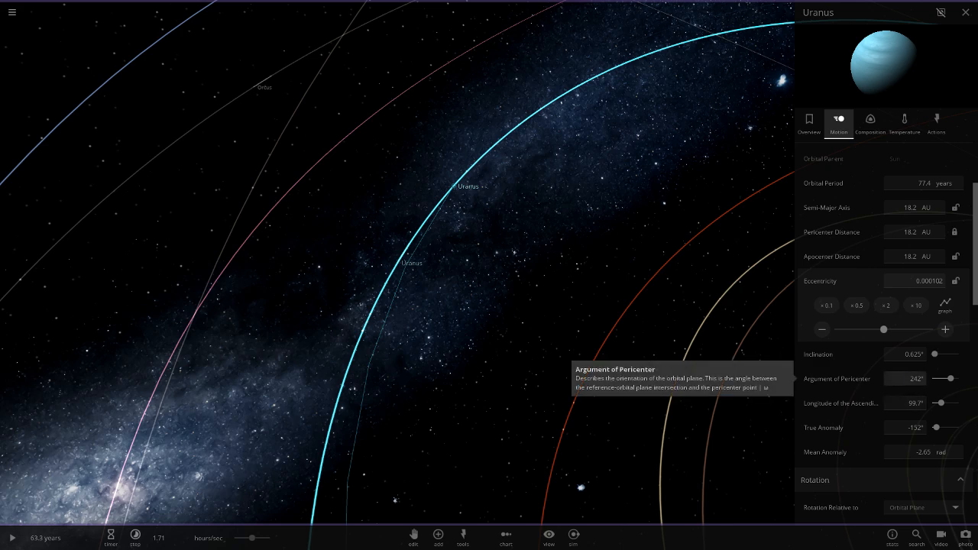
{"action": "left_click_drag", "start_coordinate": [942, 379], "coordinate": [949, 378]}
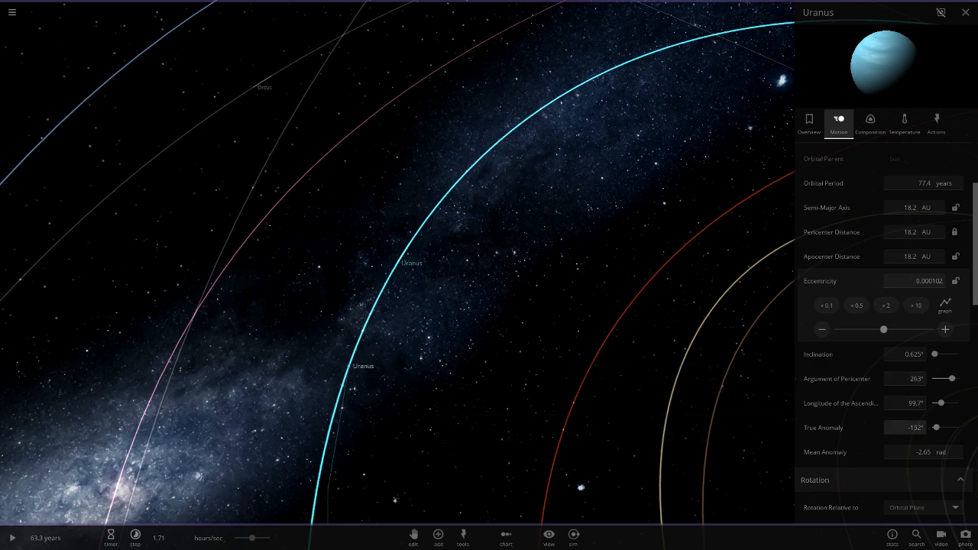
{"action": "left_click", "coordinate": [905, 403]}
{"action": "type", "text": "110"}
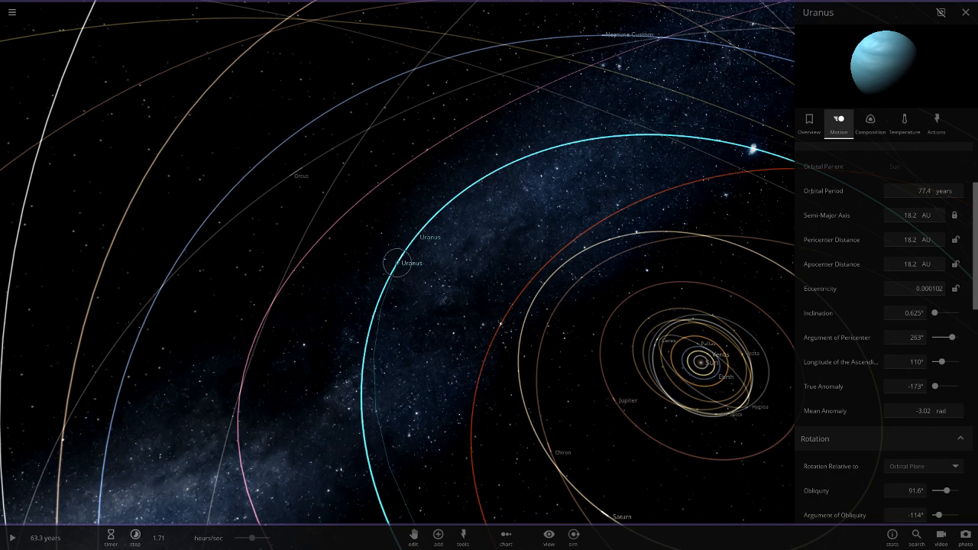
{"action": "left_click", "coordinate": [966, 12]}
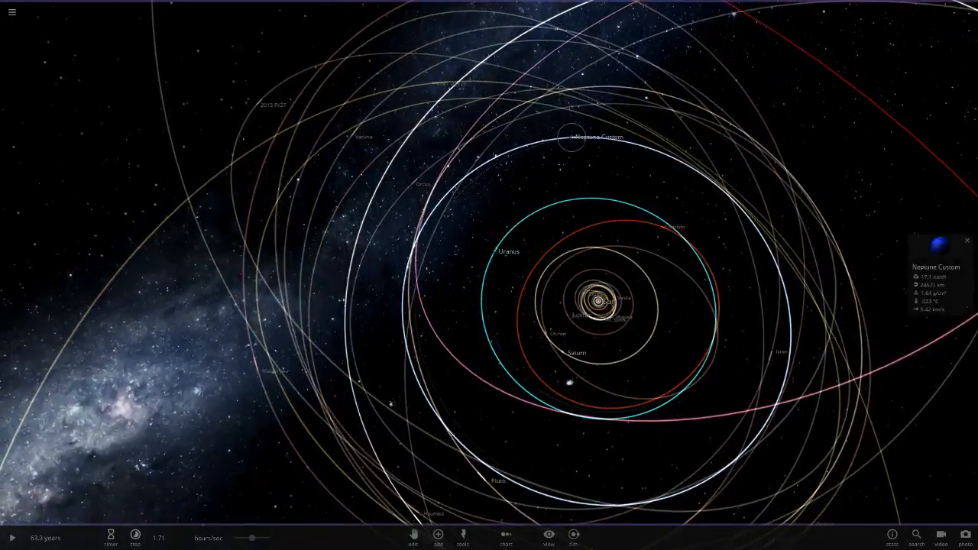
Search the Add catalog for 'nep' to find the Neptune objects
{"action": "left_click", "coordinate": [438, 535]}
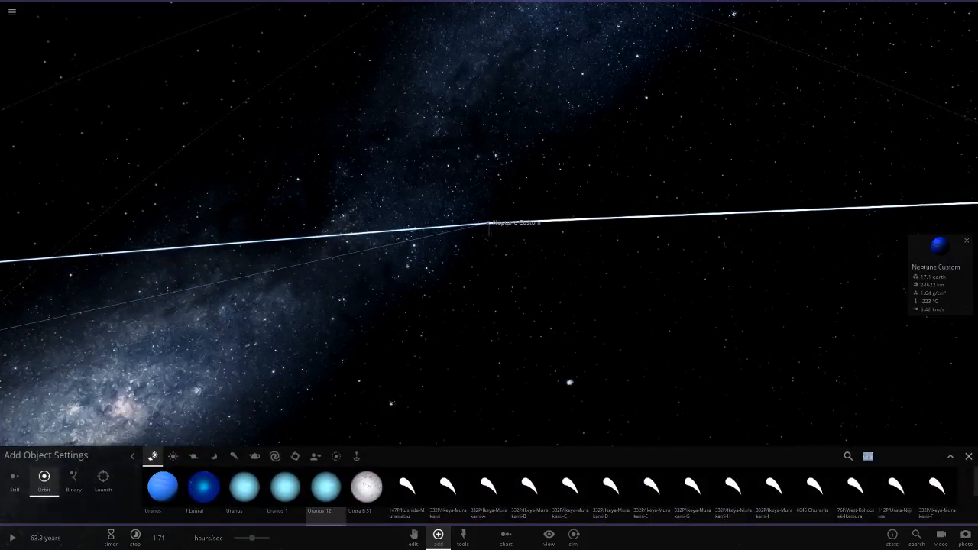
{"action": "type", "text": "nep"}
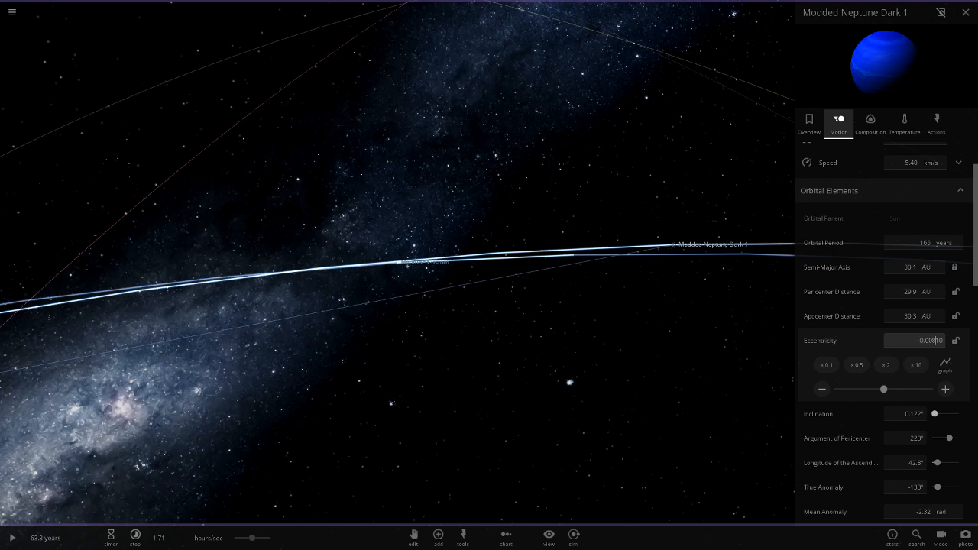
{"action": "mouse_move", "coordinate": [817, 413]}
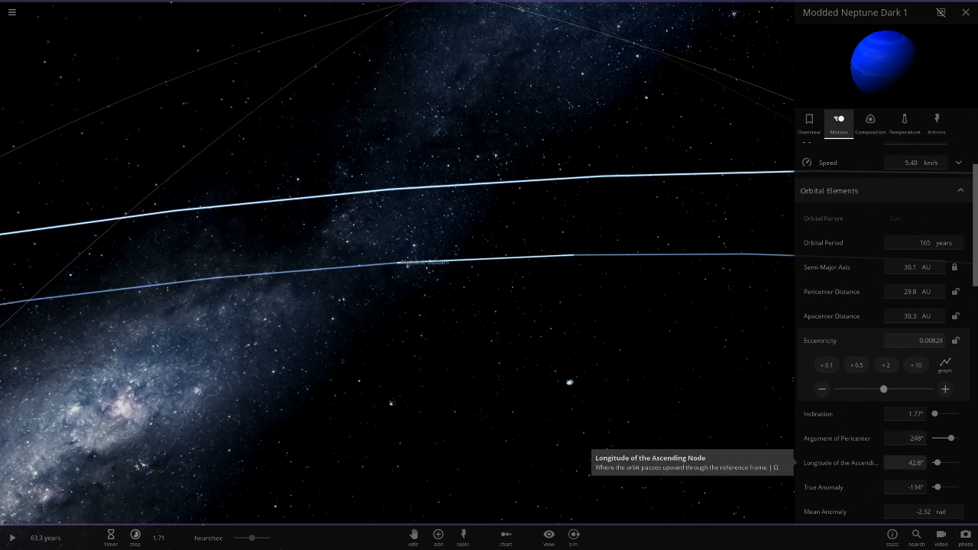
Adjust Modded Neptune Dark 1's longitude of ascending node to match Neptune's orbit
{"action": "left_click_drag", "start_coordinate": [945, 462], "coordinate": [955, 462]}
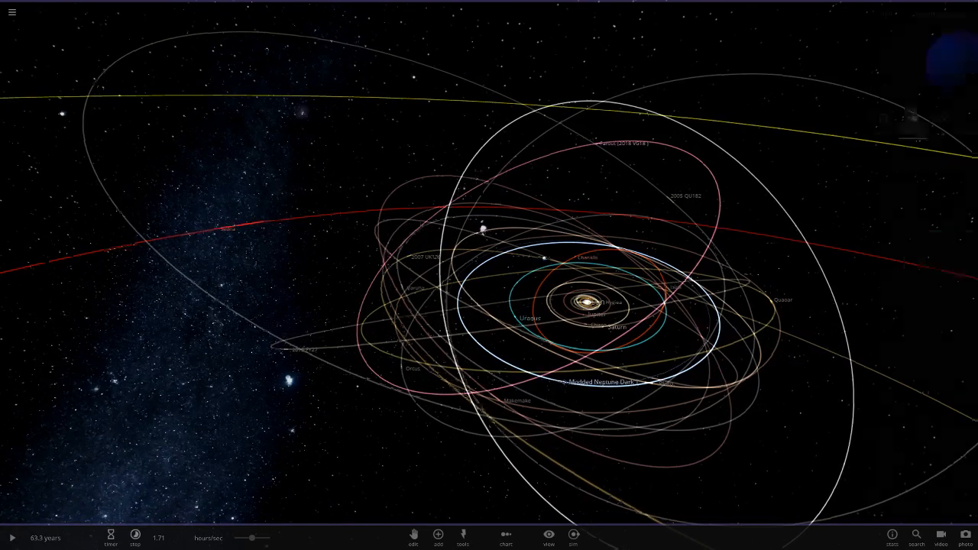
Rename Modded Neptune Dark 1 to 'Nd' in its details panel
{"action": "left_click", "coordinate": [601, 382]}
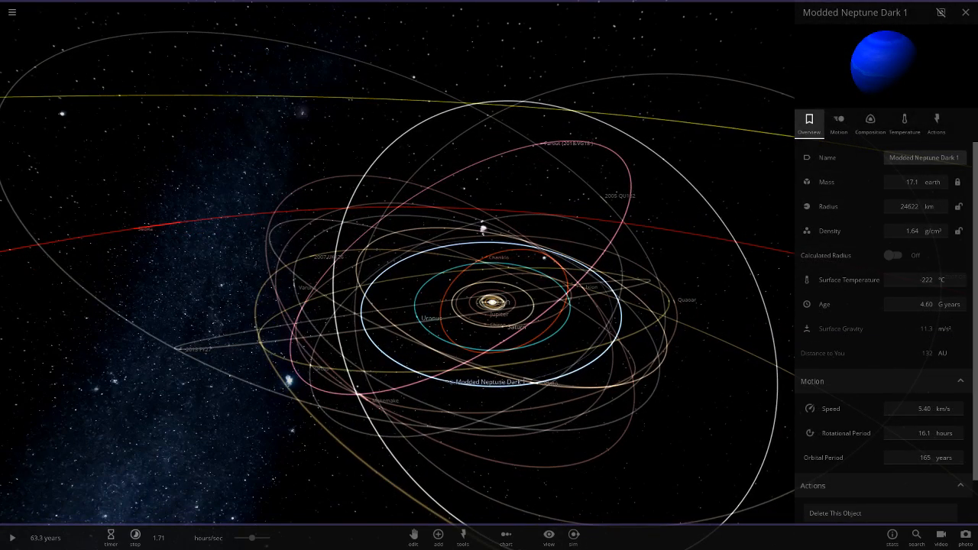
{"action": "left_click", "coordinate": [925, 157]}
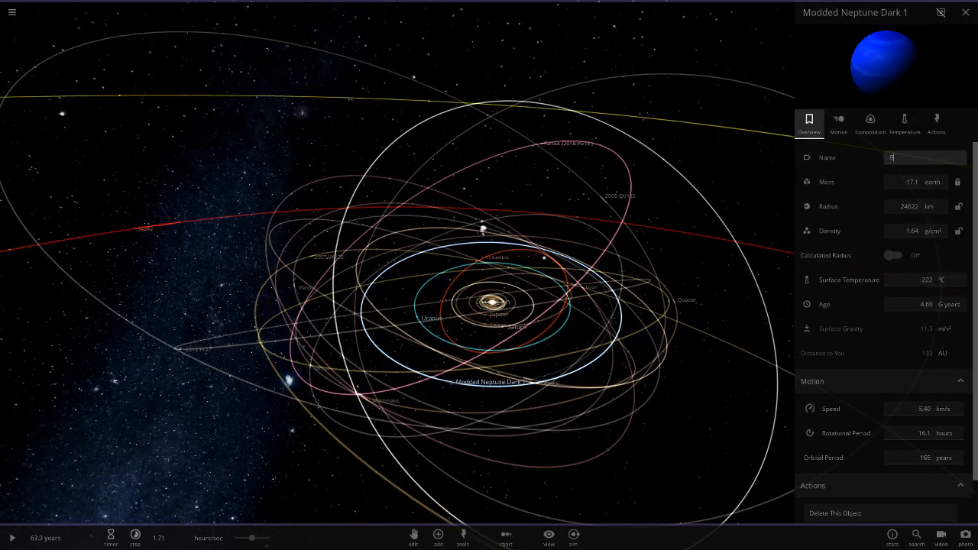
{"action": "type", "text": "Nd"}
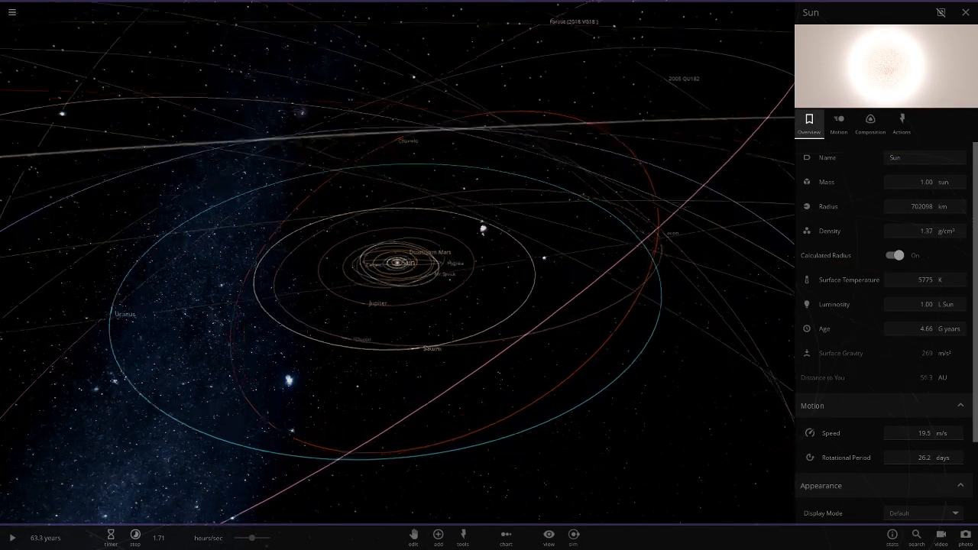
Save the simulation as 'A Solar System', replacing the copy already saved locally
{"action": "left_click", "coordinate": [437, 537]}
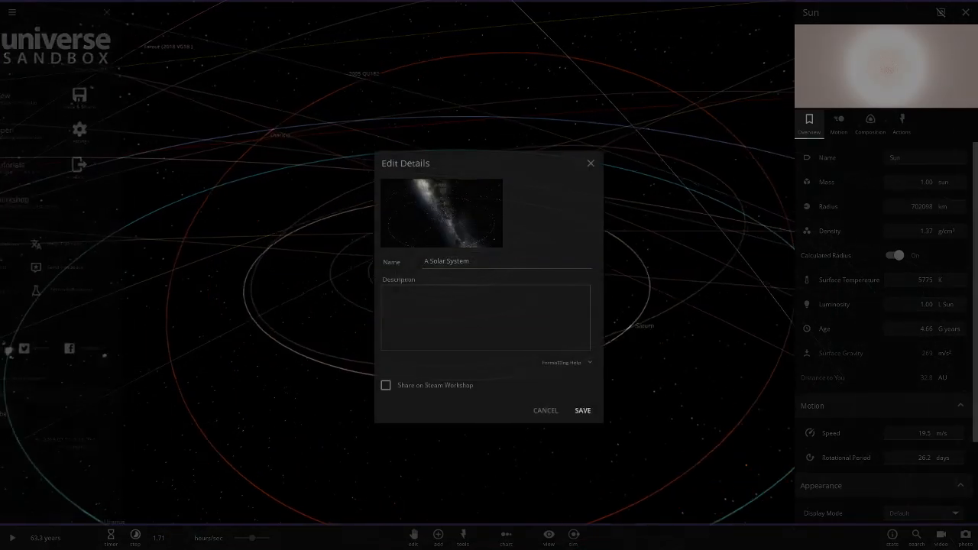
{"action": "left_click", "coordinate": [581, 410]}
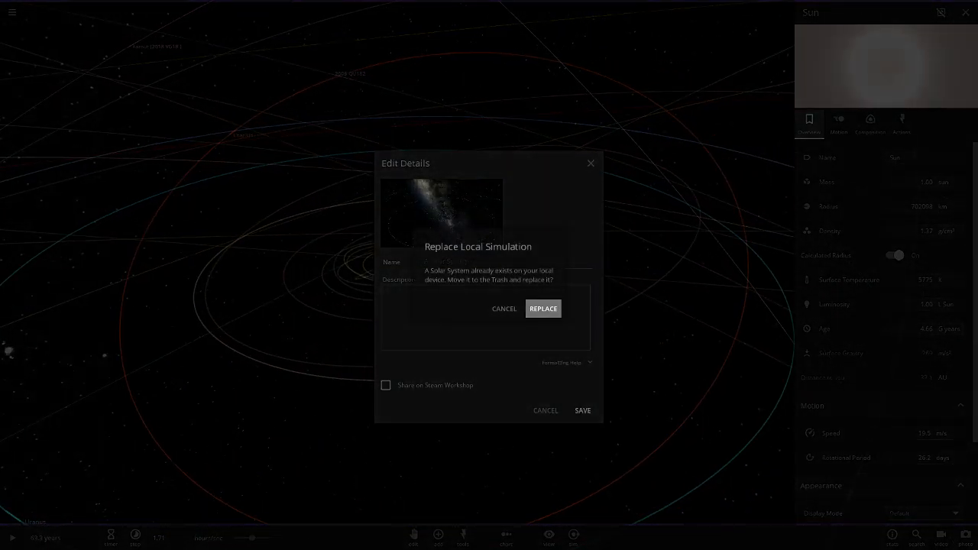
{"action": "left_click", "coordinate": [543, 309]}
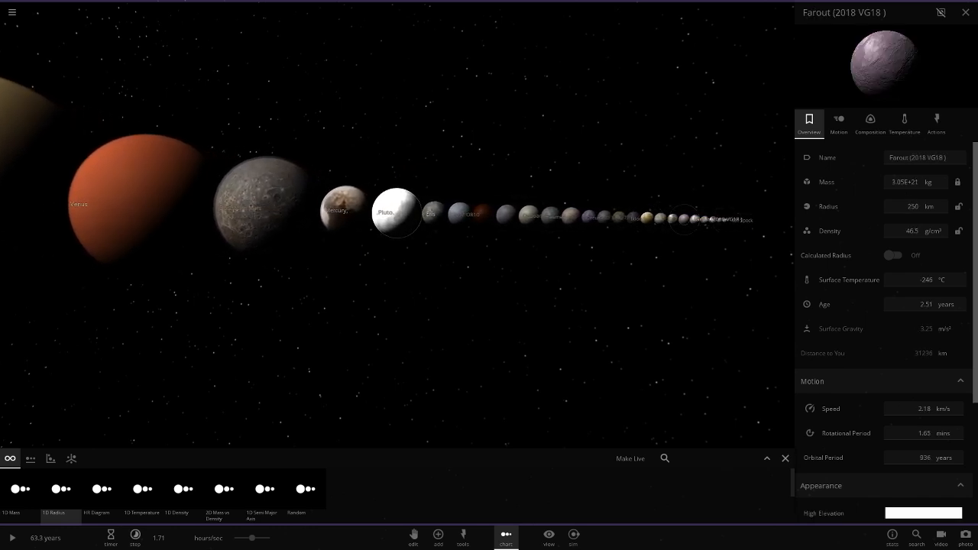
Jump from the 1D Radius size lineup to a close-up of Neptune
{"action": "left_click", "coordinate": [965, 12]}
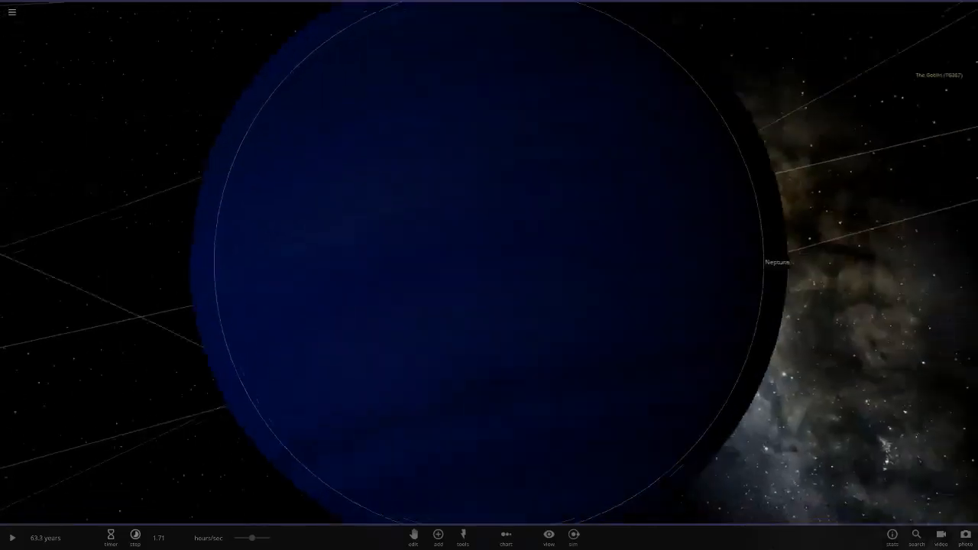
Zoom around Neptune and resume the simulation
{"action": "scroll", "scroll_direction": "down", "scroll_amount": 3}
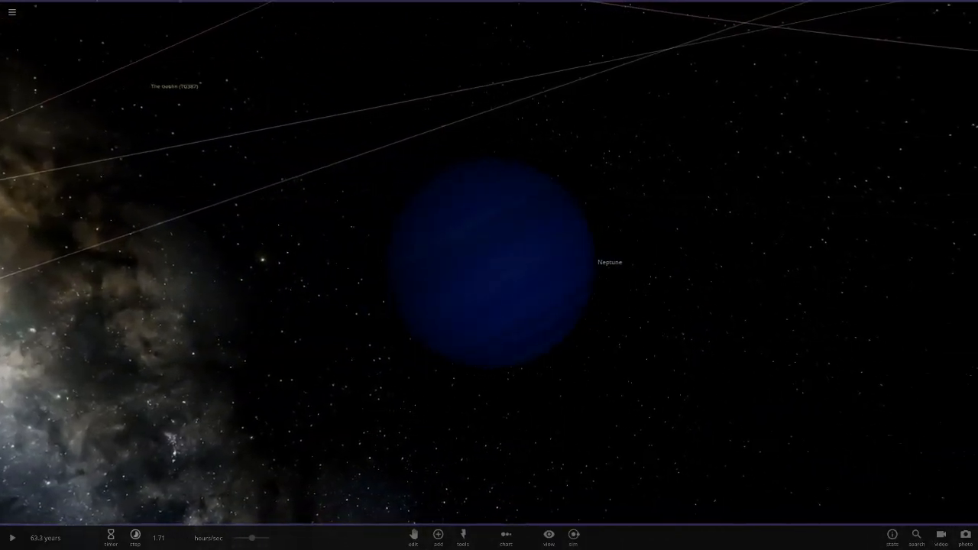
{"action": "left_click", "coordinate": [549, 538]}
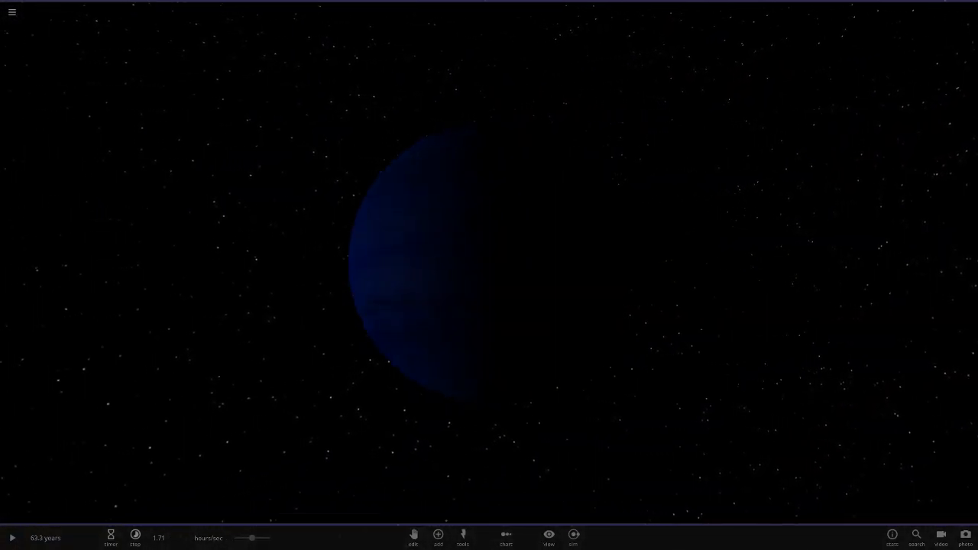
{"action": "left_click", "coordinate": [12, 537]}
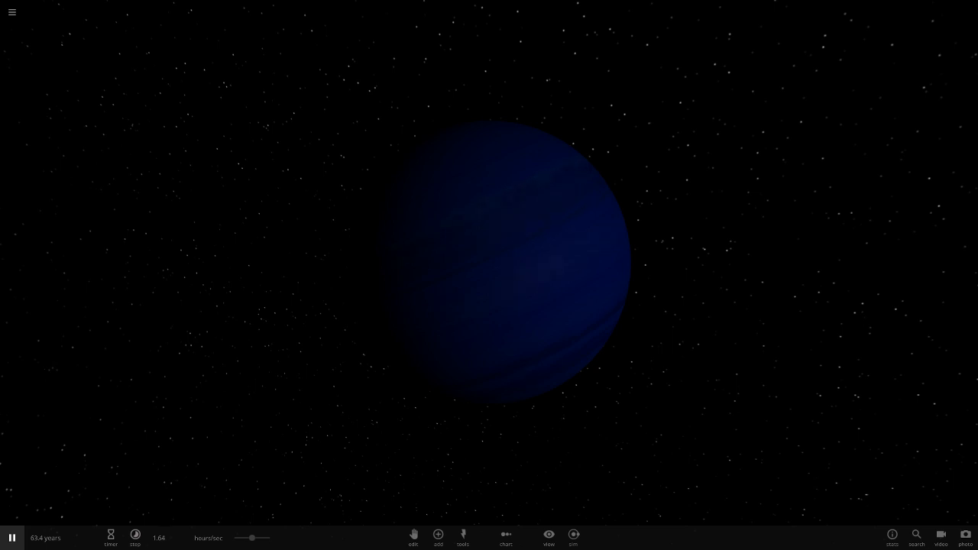
Select Neptune and view it from farther out against the starfield
{"action": "left_click", "coordinate": [505, 268]}
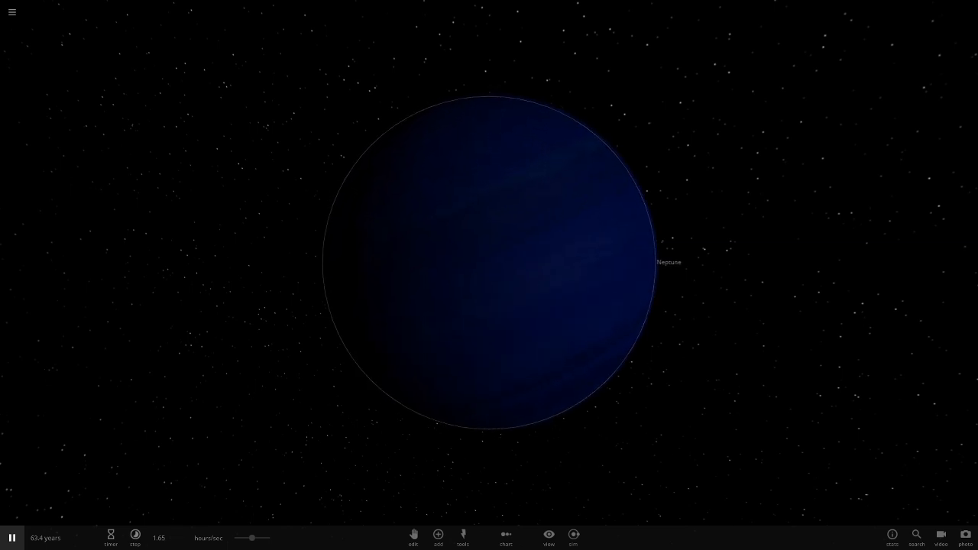
{"action": "scroll", "scroll_direction": "down", "scroll_amount": 3}
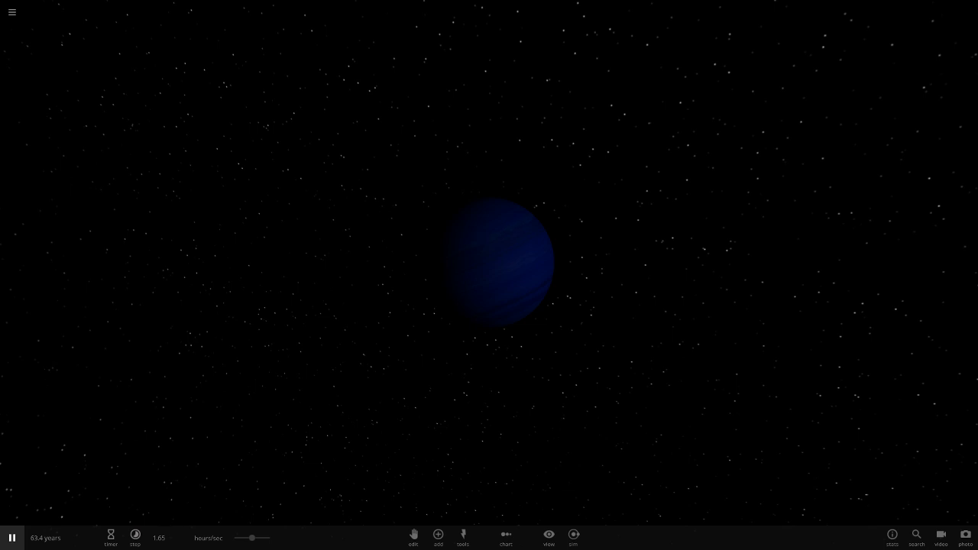
{"action": "left_click", "coordinate": [497, 268]}
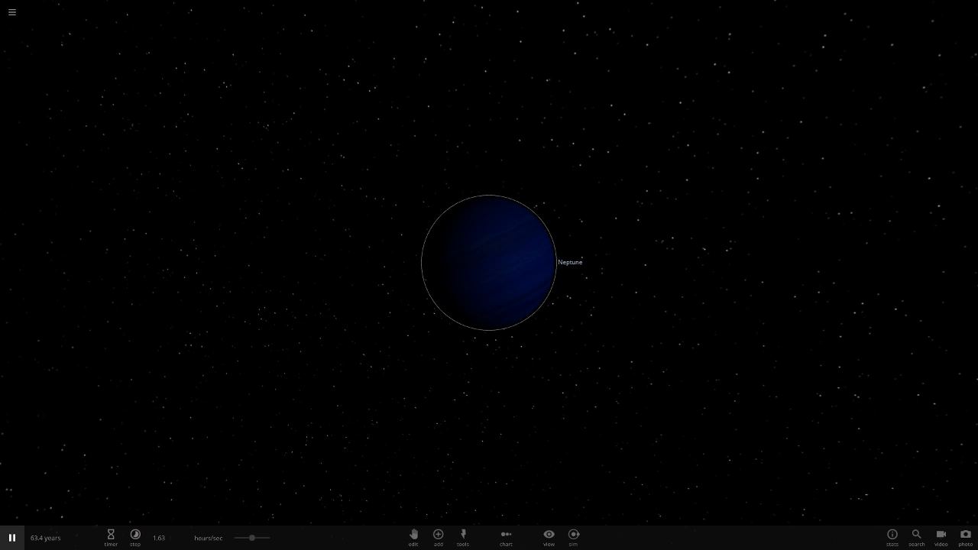